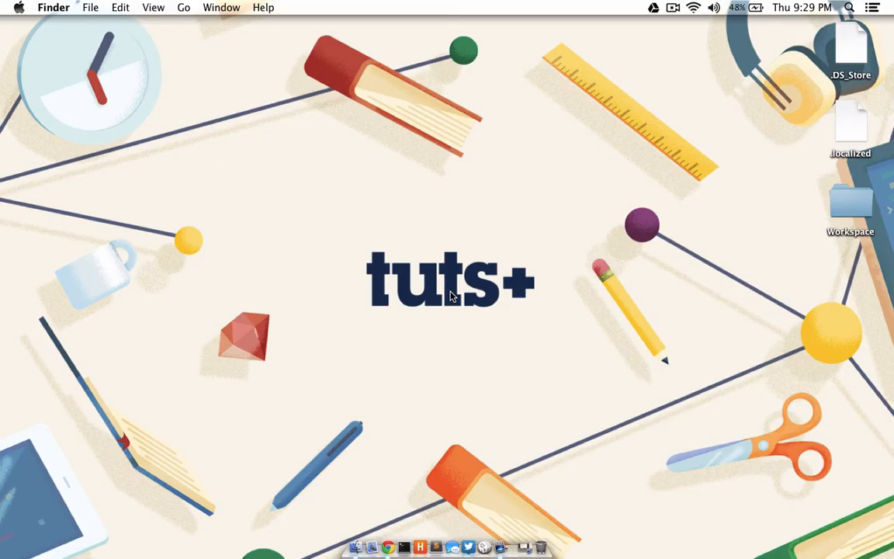
Start a new screen recording with the Yeti Stereo Microphone as the audio source
click(850, 7)
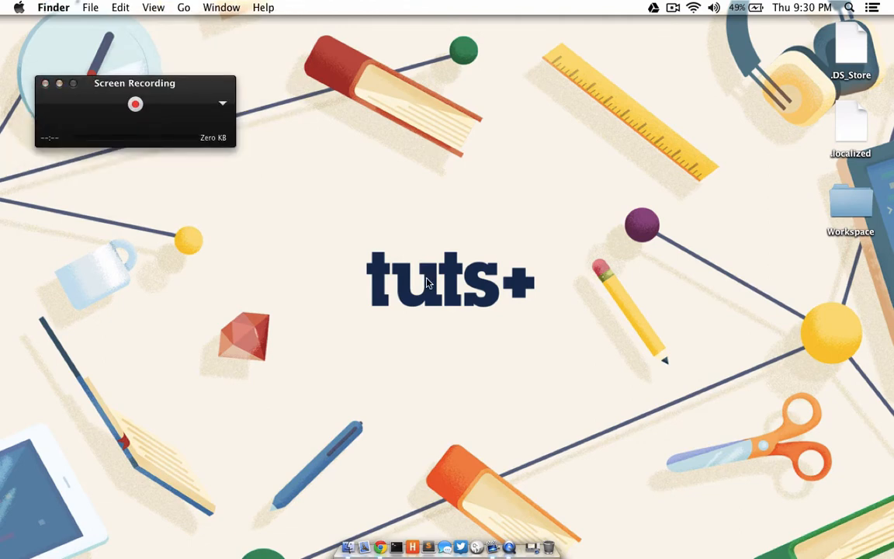
click(223, 103)
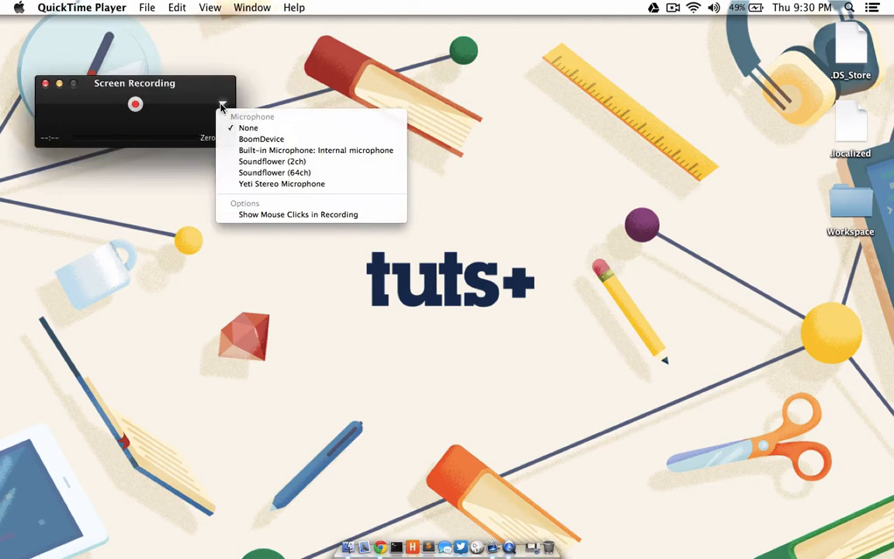
mouse_move(281, 183)
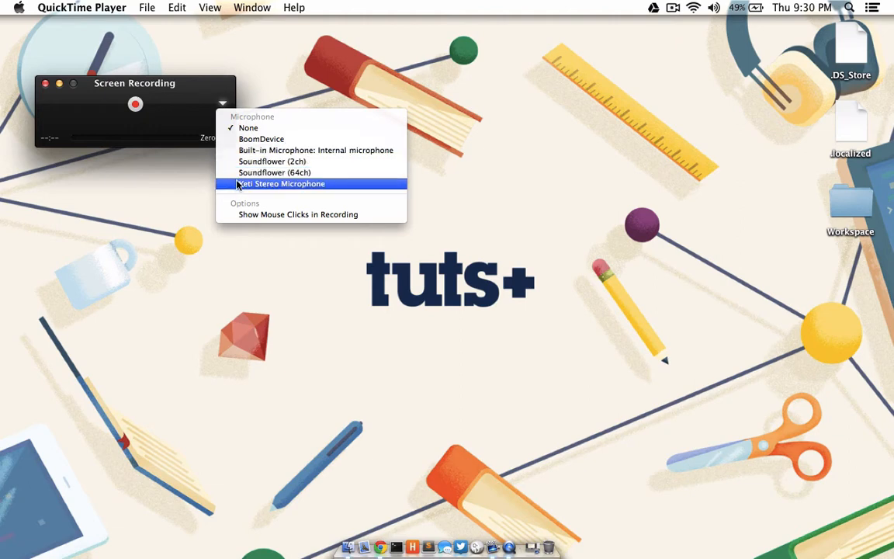
click(280, 183)
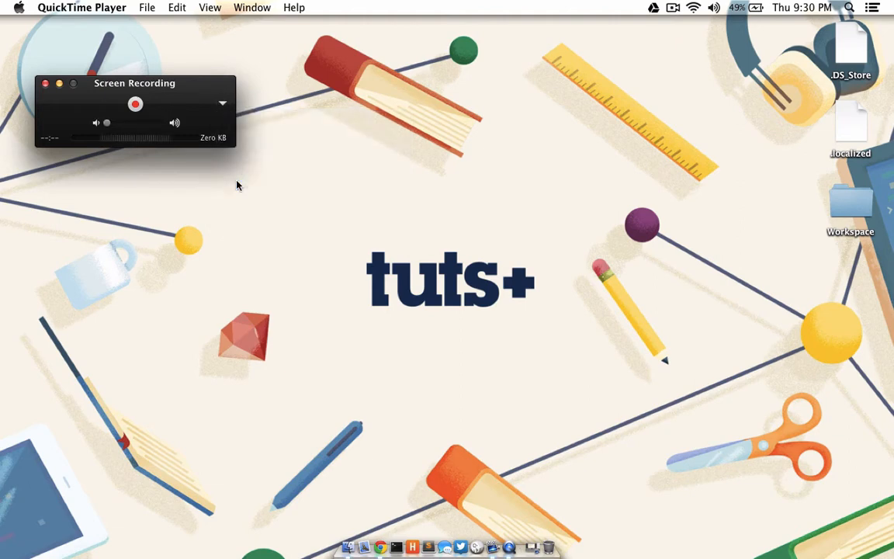
mouse_move(217, 166)
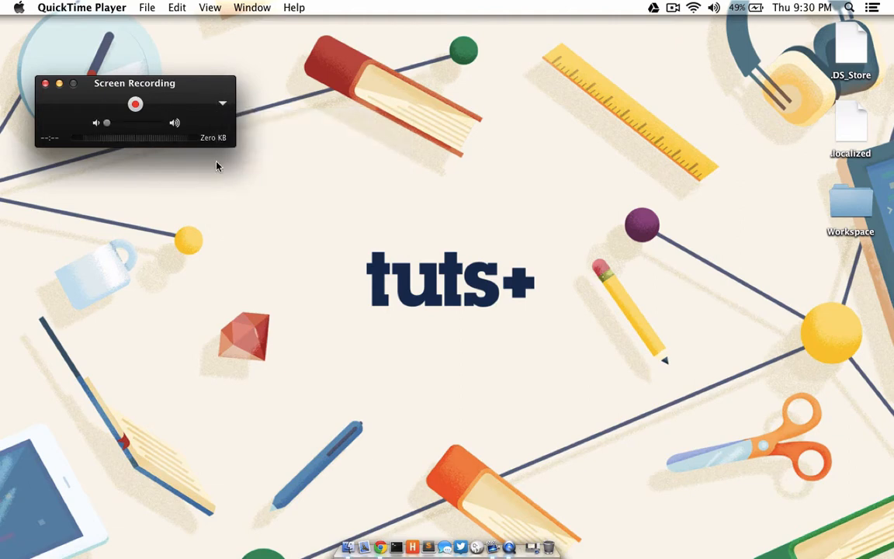
click(135, 103)
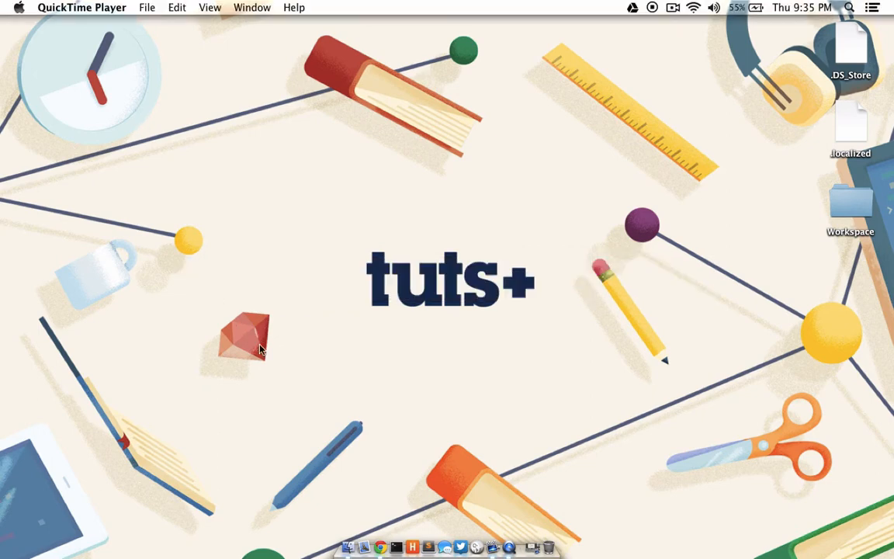
click(396, 547)
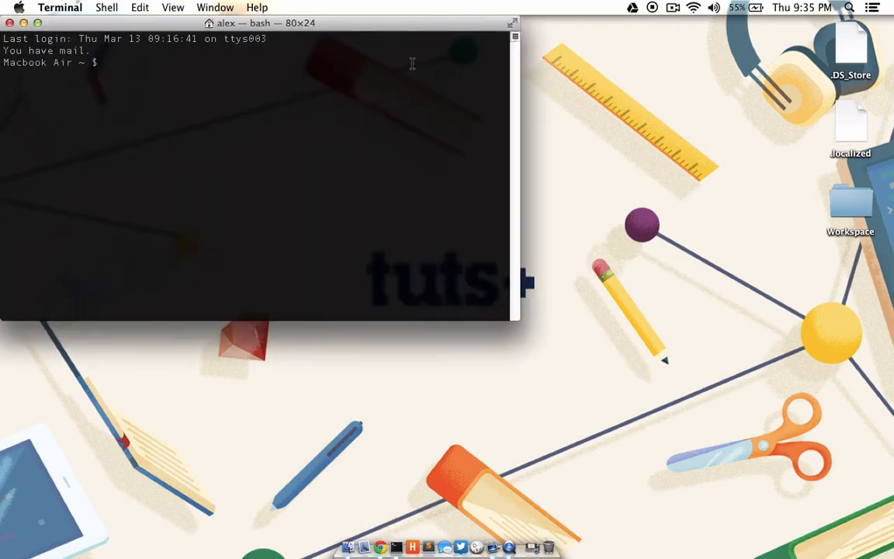
text(lkjhlkjhlkjh)
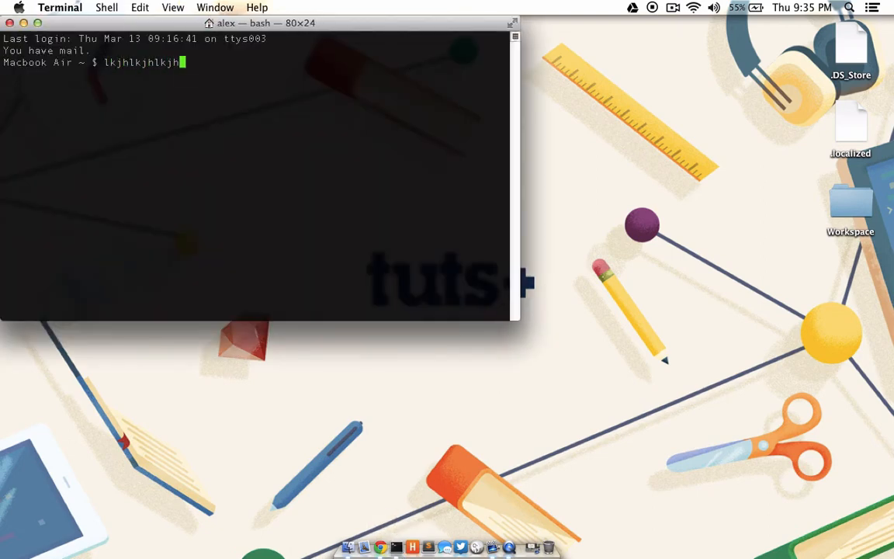
click(60, 7)
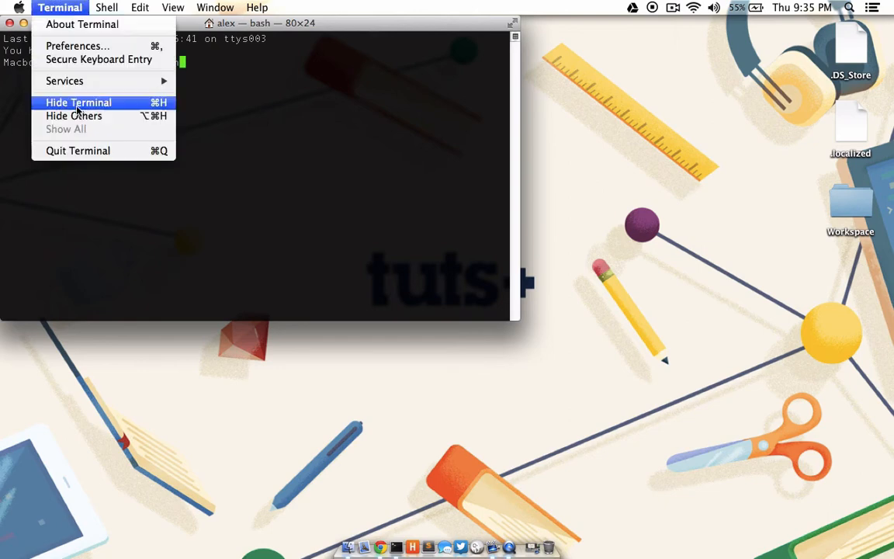
click(79, 102)
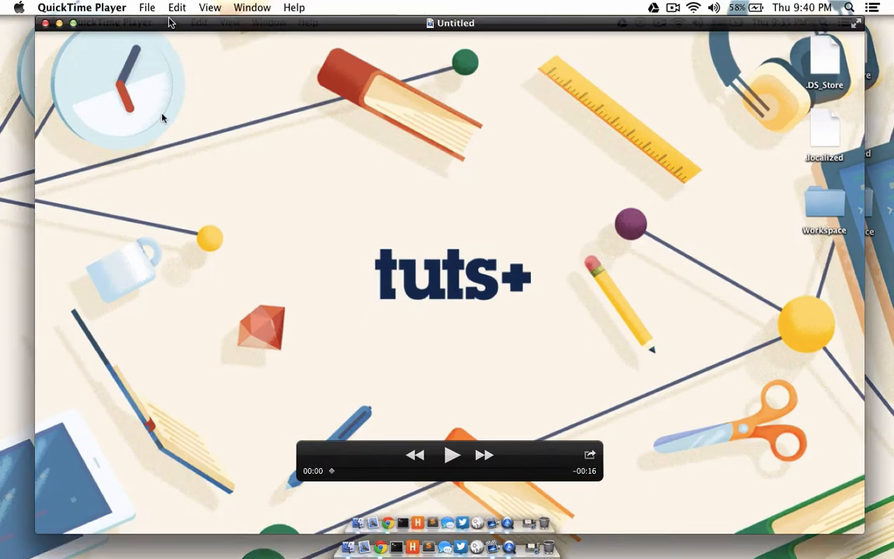
Trim the untitled screencast from about 16 seconds down to 15 seconds
click(177, 7)
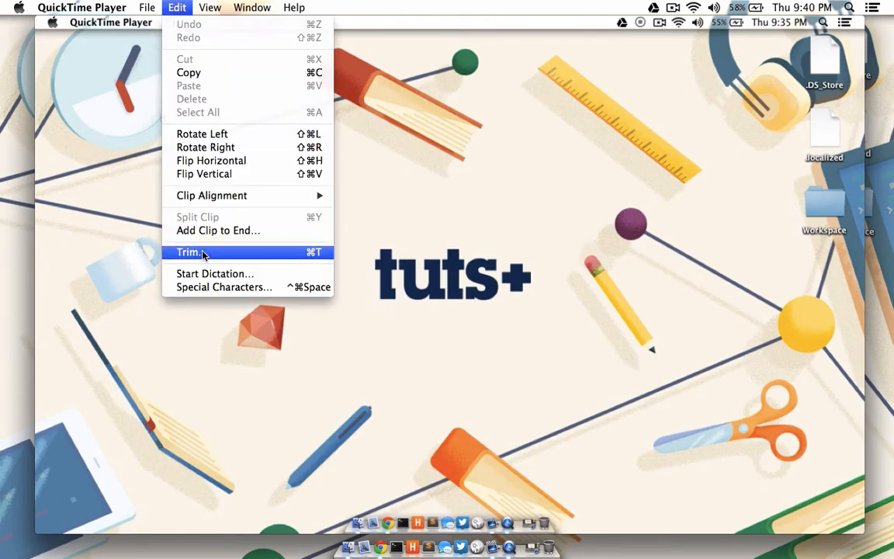
click(188, 251)
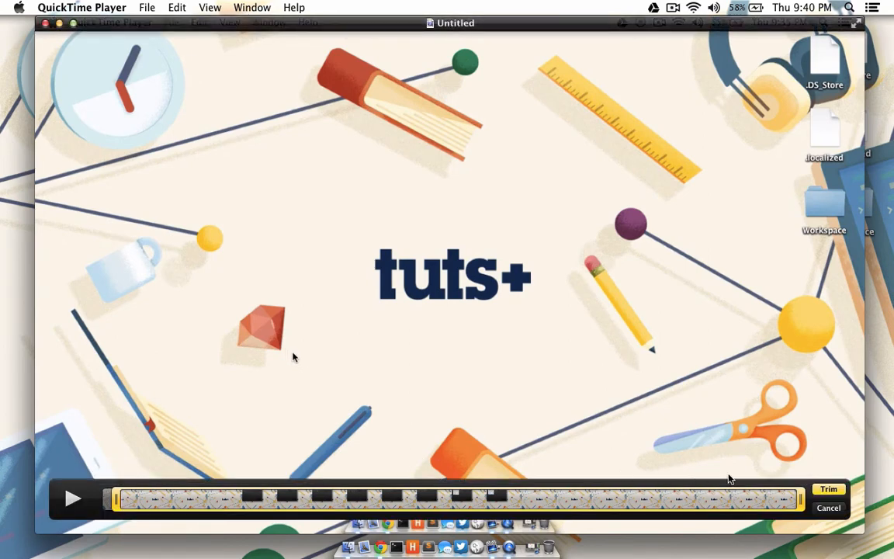
click(828, 489)
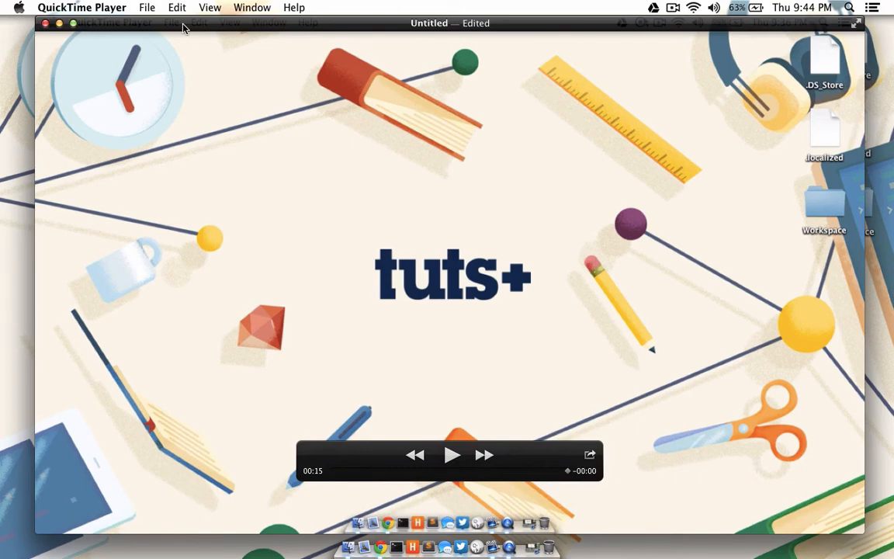
Share the movie to YouTube with the description 'This is a test video' and begin adding tags
click(147, 7)
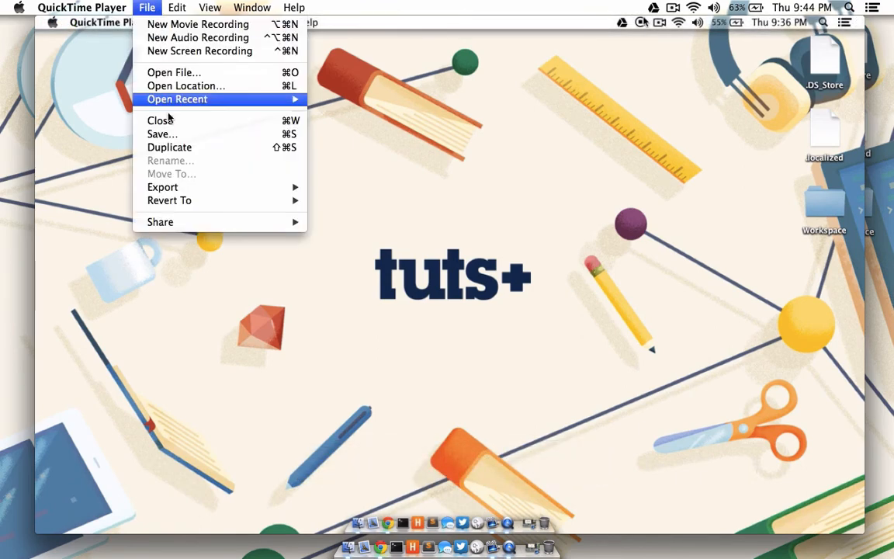
mouse_move(162, 188)
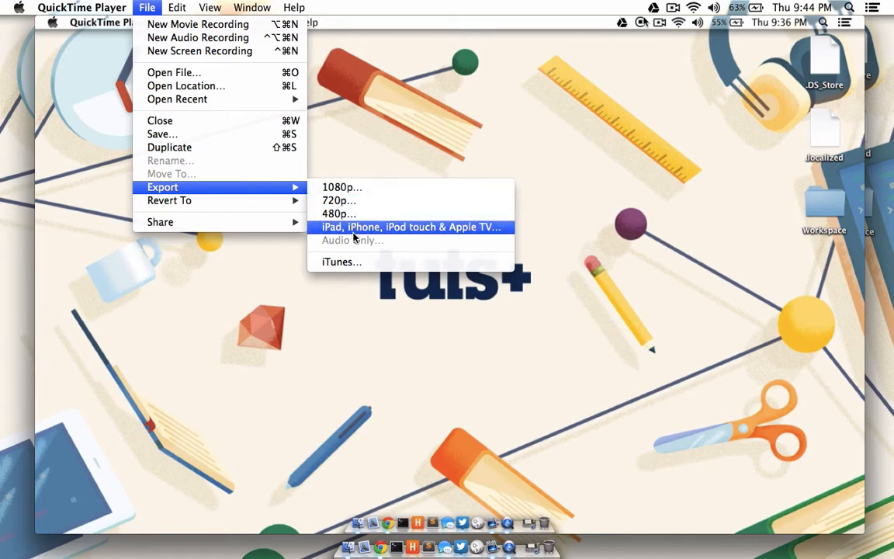
mouse_move(338, 235)
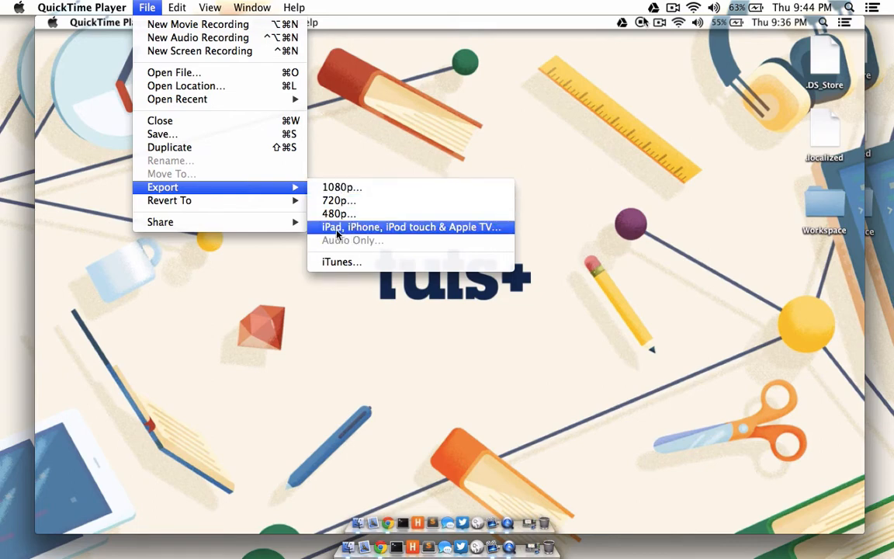
mouse_move(160, 222)
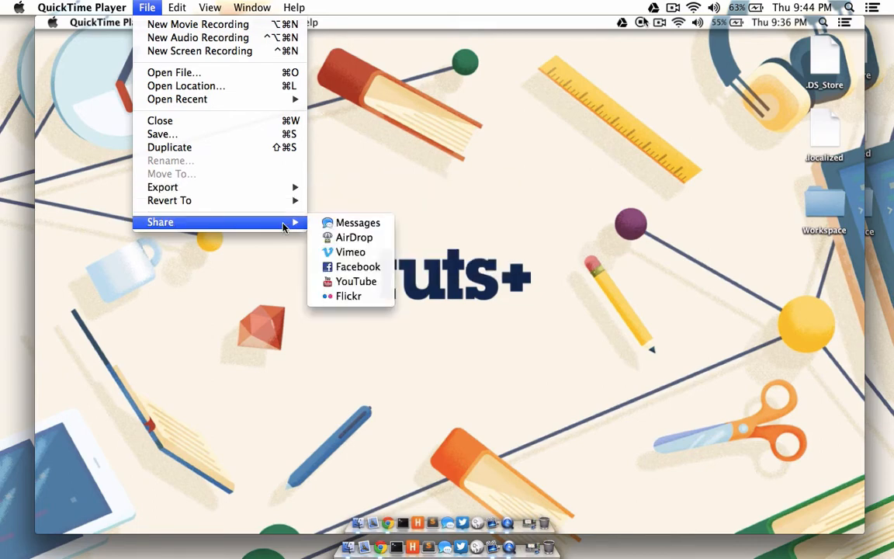
mouse_move(356, 281)
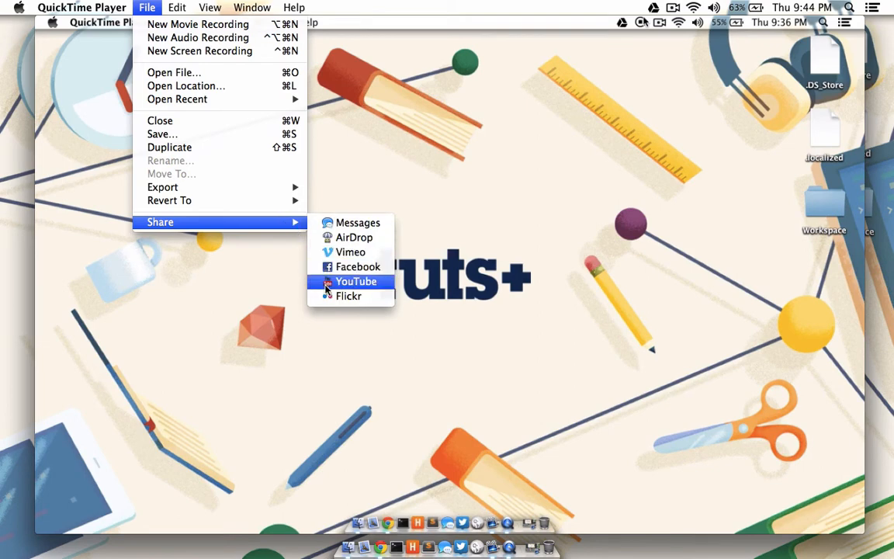
click(356, 281)
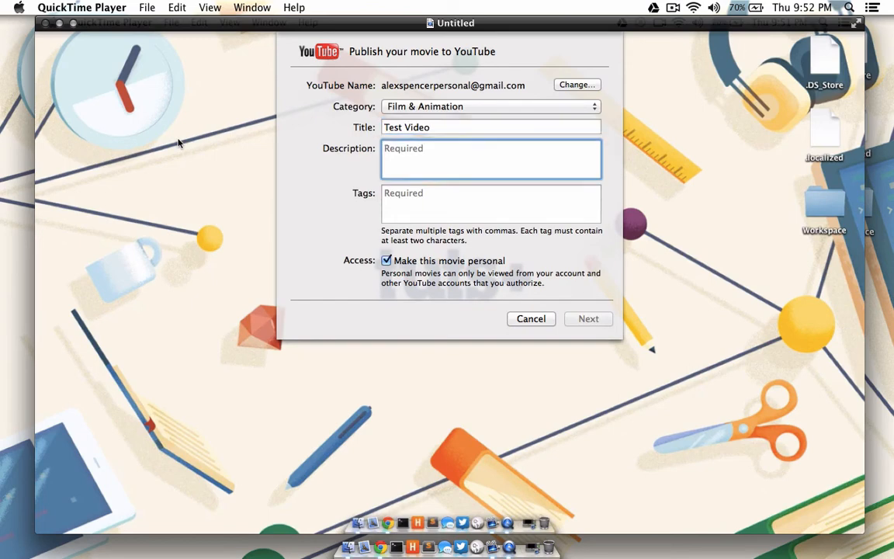
text(This is a test video)
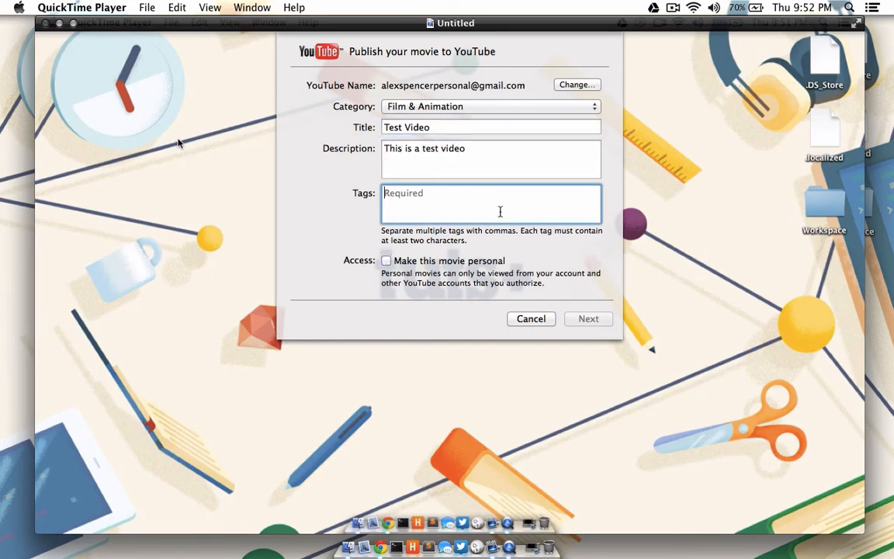
click(588, 318)
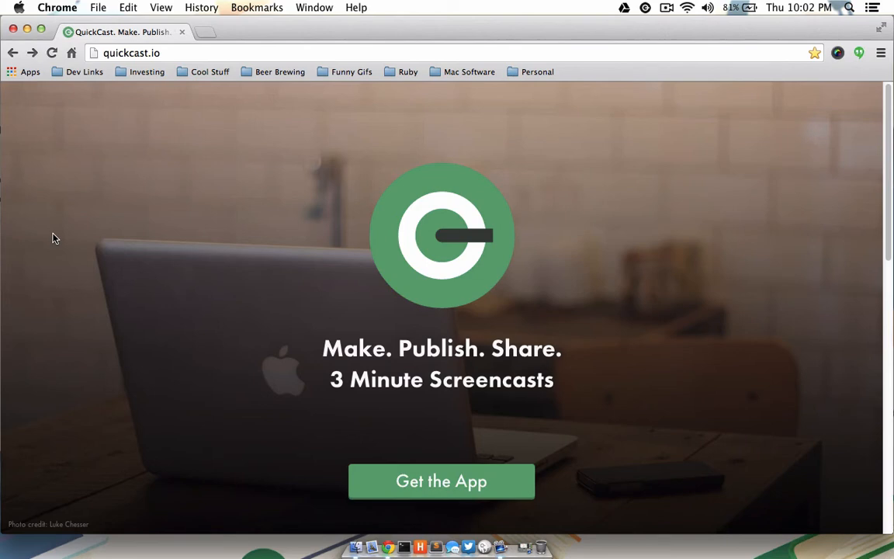
mouse_move(648, 9)
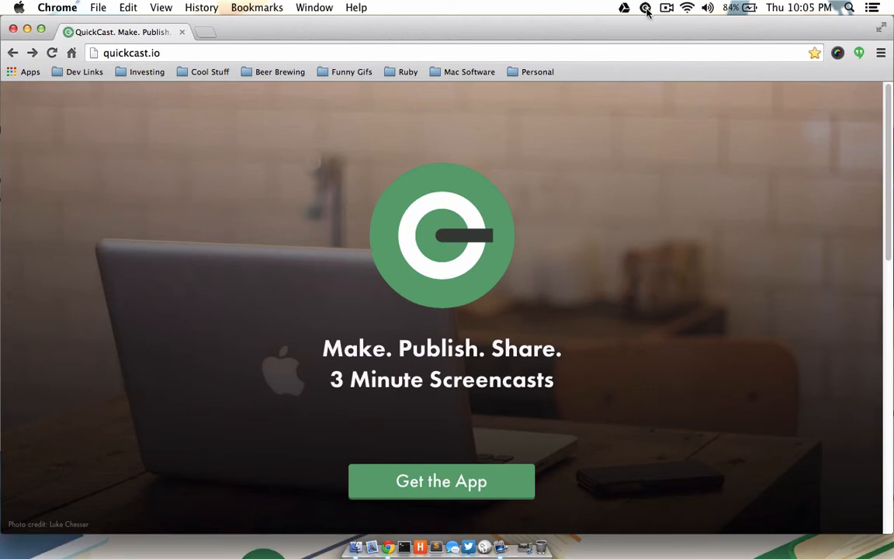
Open QuickCast's Setup window for the Color LCD display and Built-in Microphone
click(645, 7)
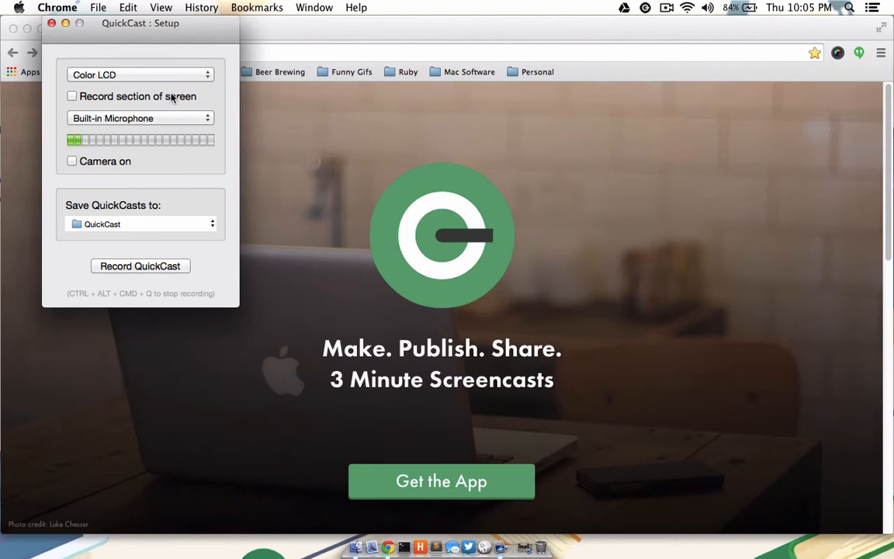
mouse_move(174, 87)
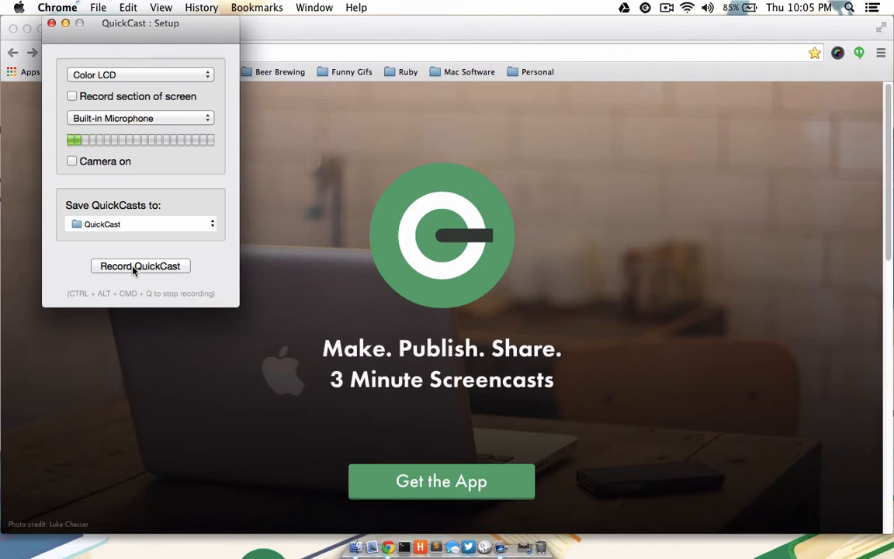
Record the quickcast.io page, stop and save it, and publish with its details
click(140, 266)
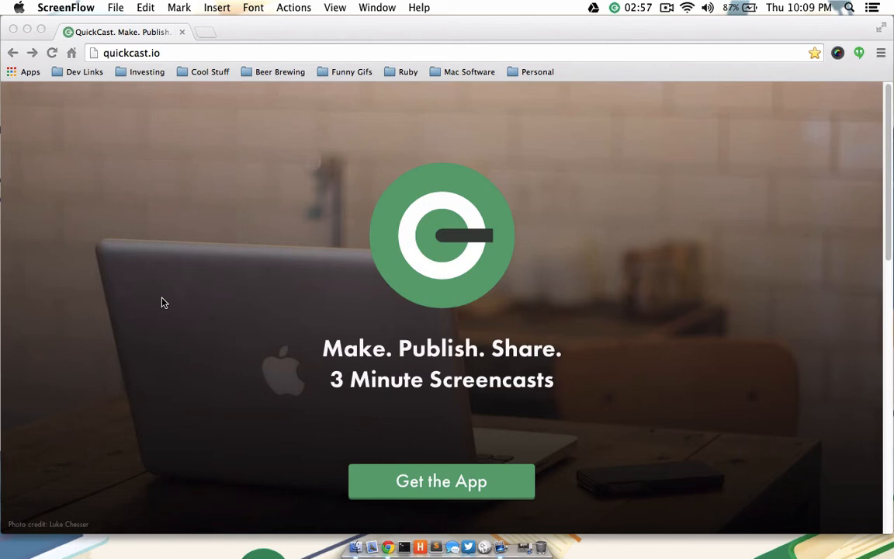
mouse_move(627, 21)
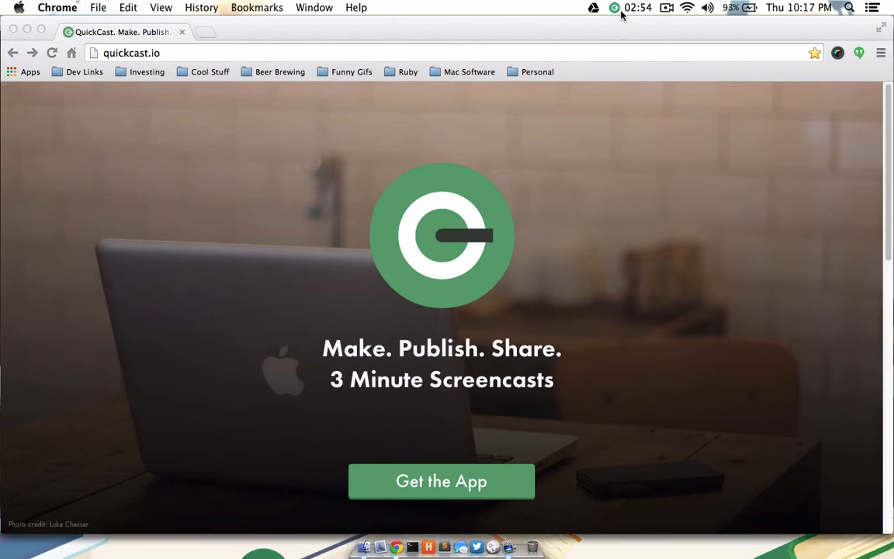
click(614, 7)
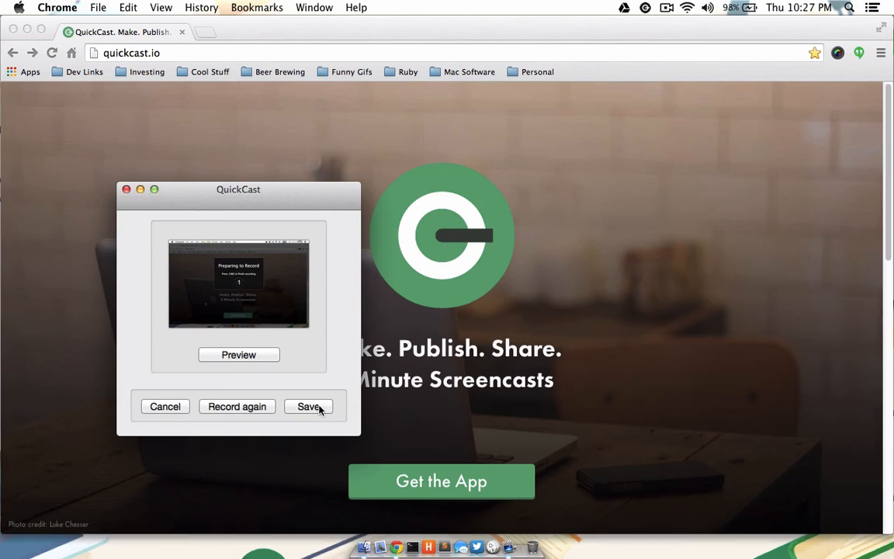
click(308, 406)
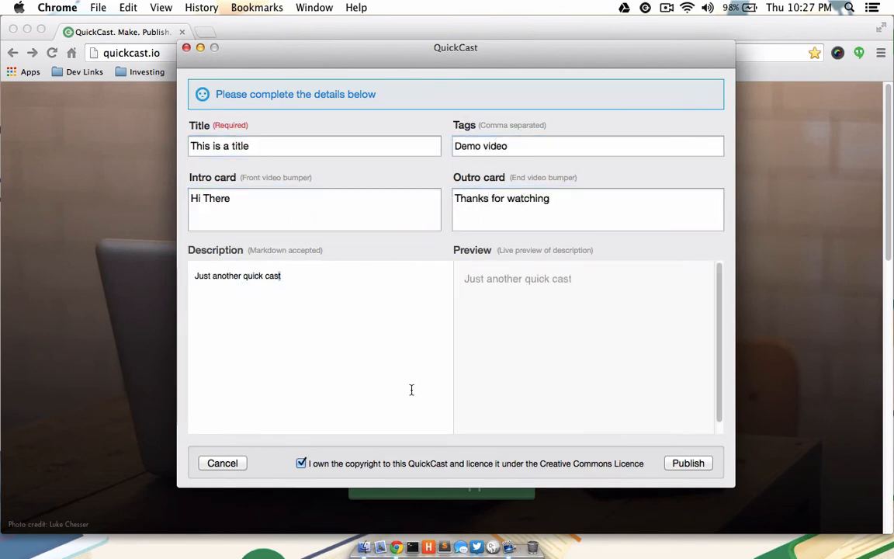
click(688, 463)
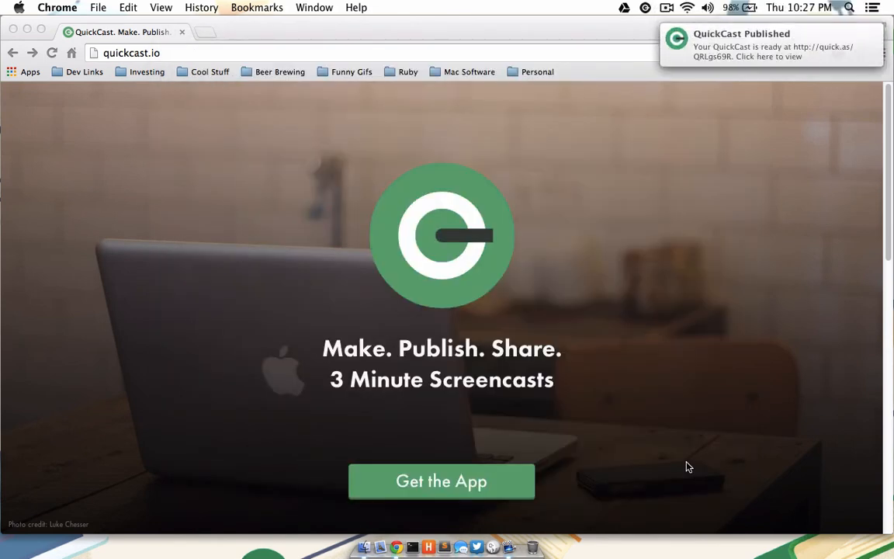
mouse_move(707, 62)
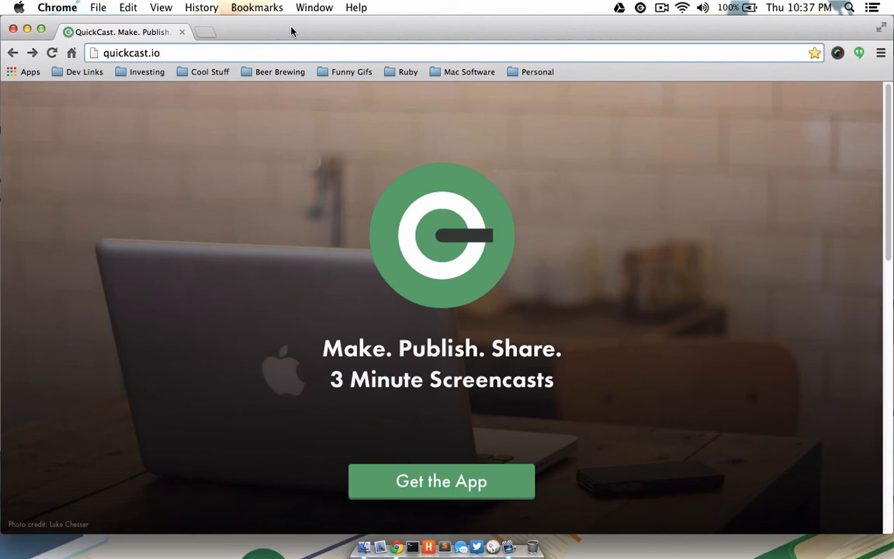
Go to plus.google.com and reach the Google+ Hangouts page
text(plus.google.com)
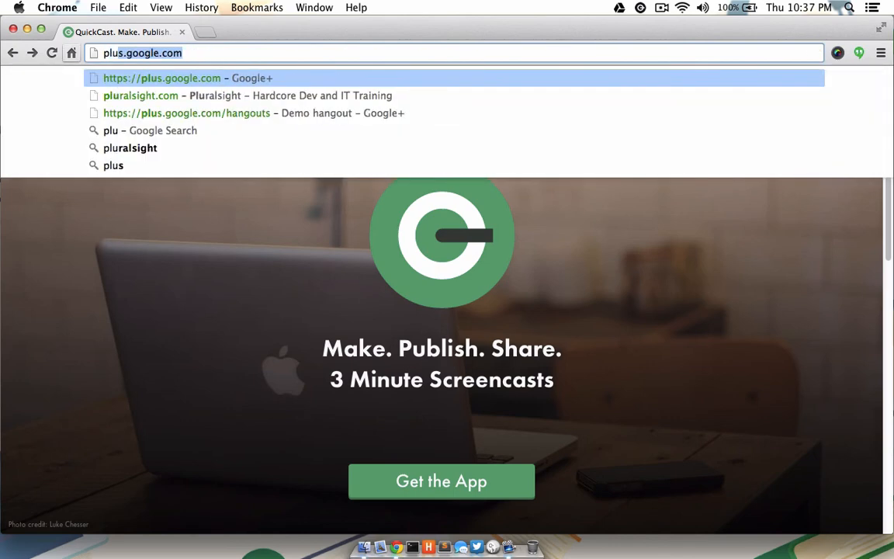
text(/)
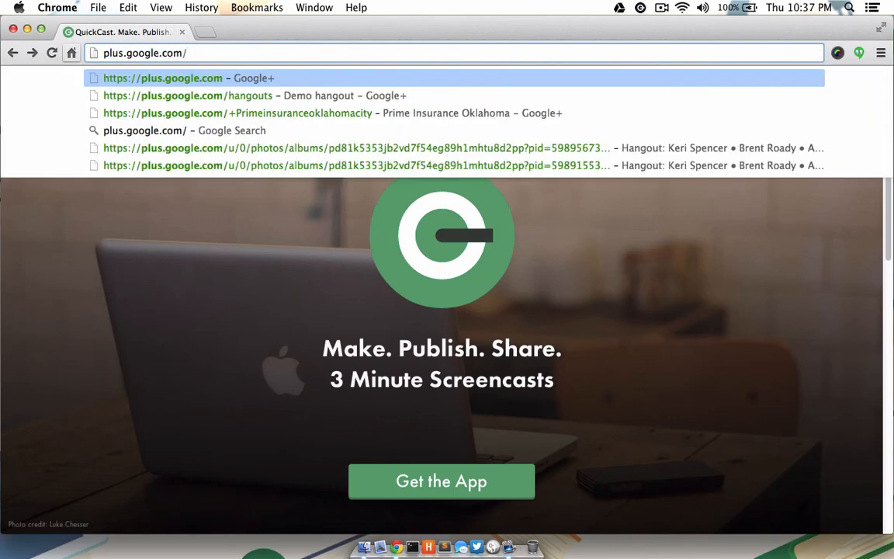
click(187, 96)
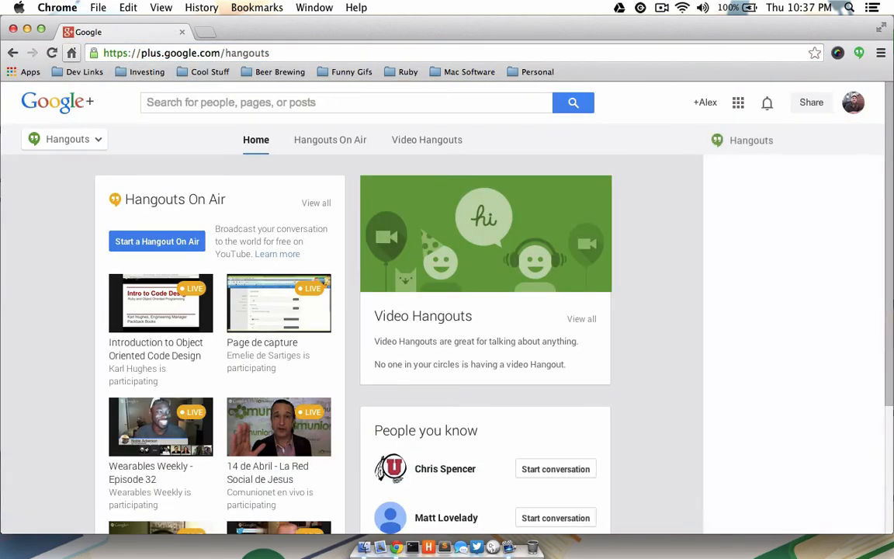
Create the Hangout On Air 'Test Hangout' with description 'Hi all!' and share it
click(751, 140)
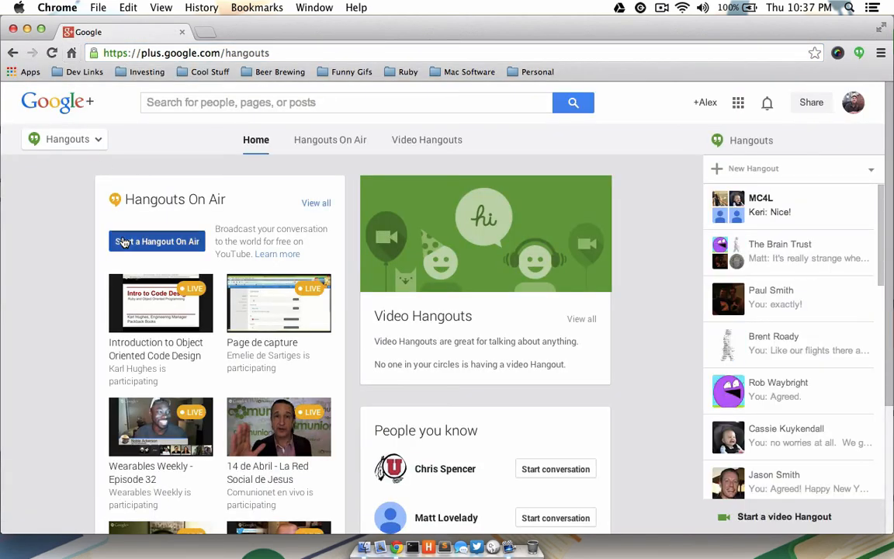
click(156, 242)
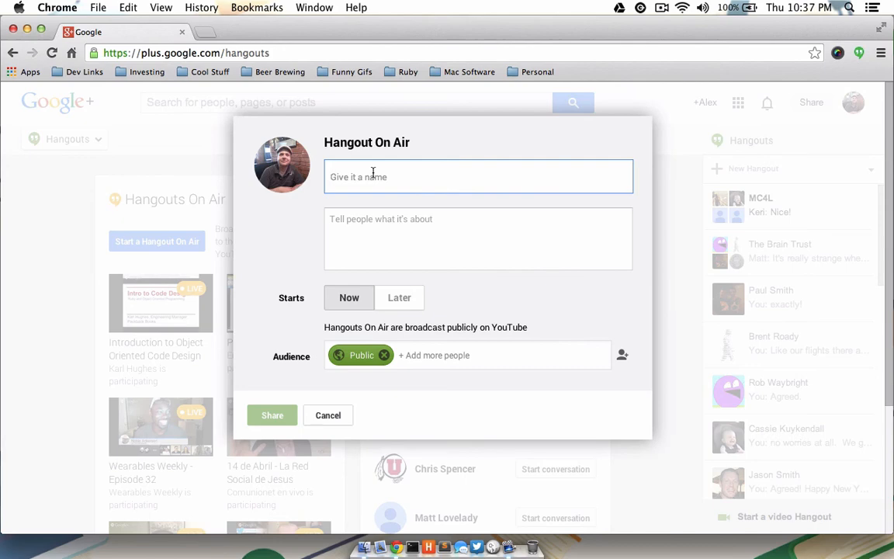
text(Test)
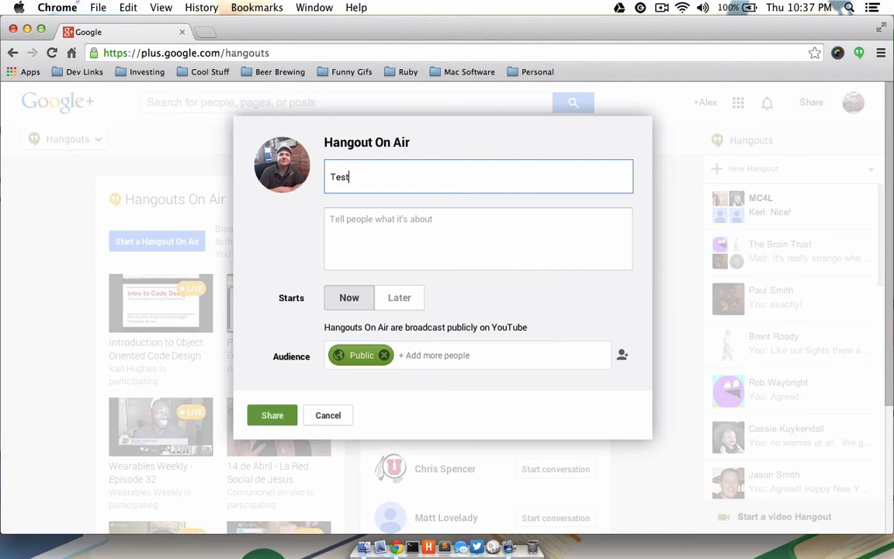
text(Hangout)
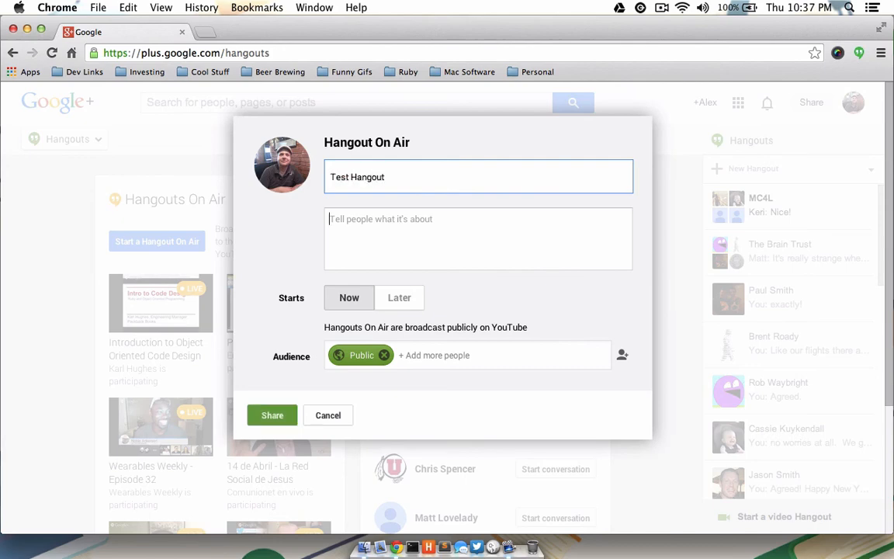
text(Hi all!)
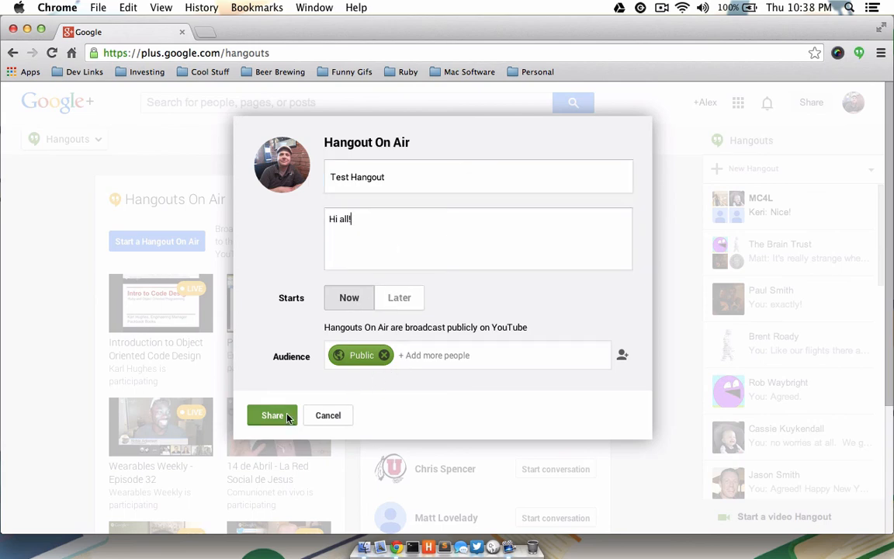
click(271, 415)
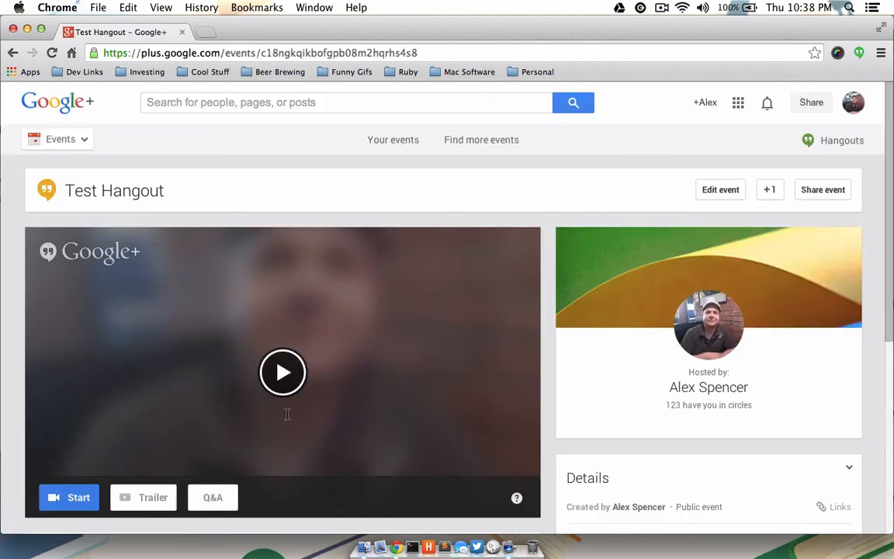
Show Test Hangout's event, YouTube and embed links, and start the broadcast session
scroll(down, 3)
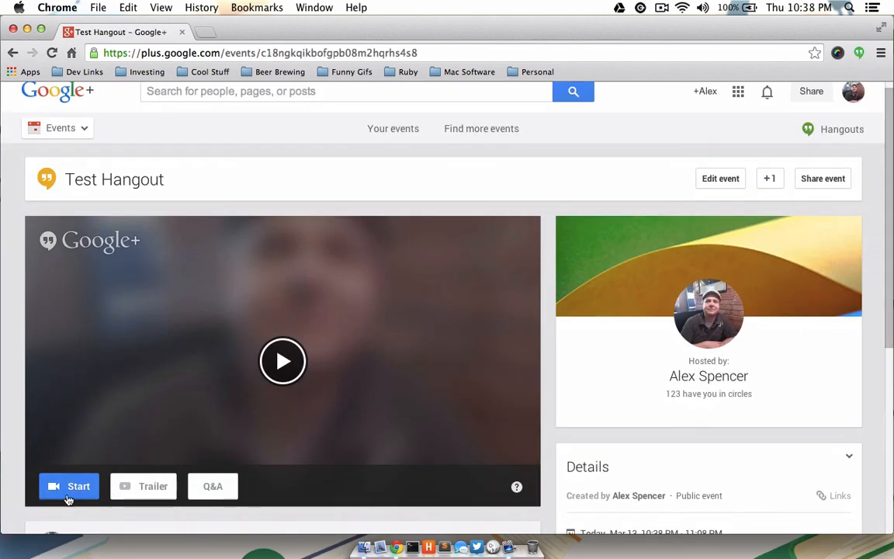
mouse_move(586, 448)
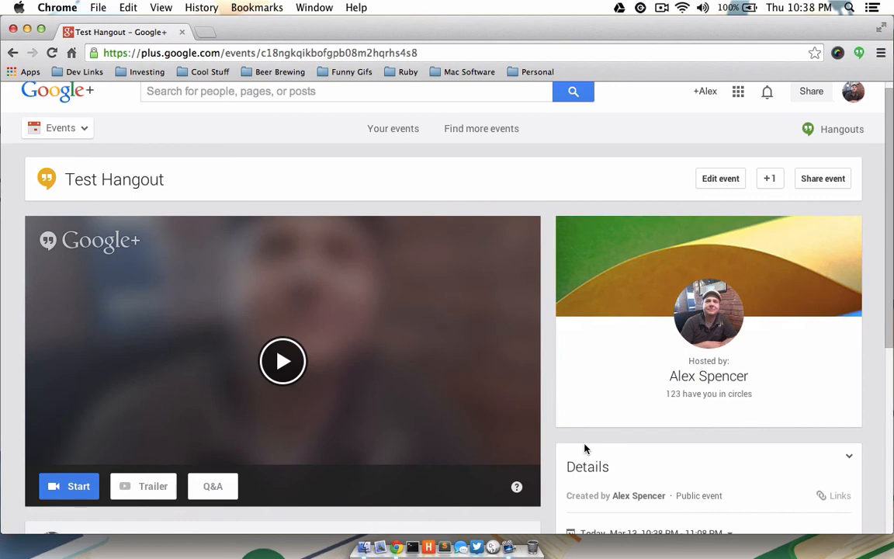
mouse_move(706, 478)
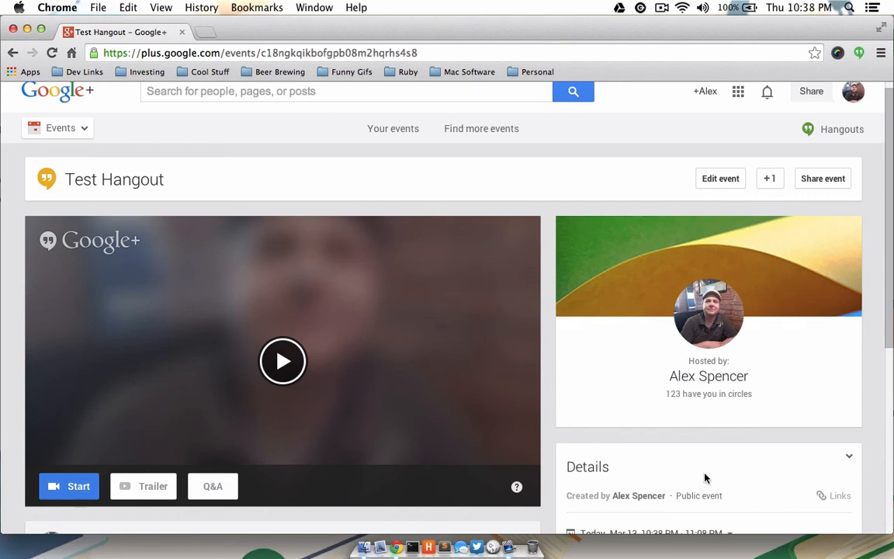
click(840, 495)
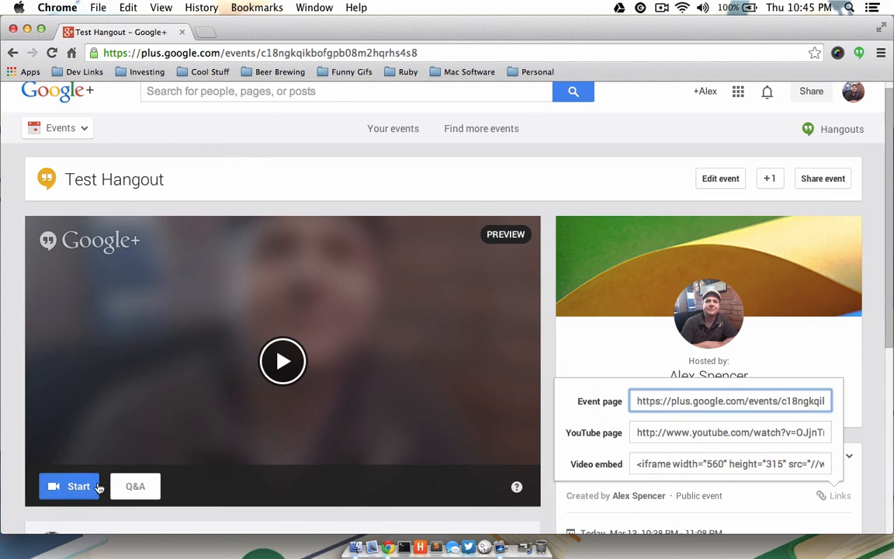
click(70, 486)
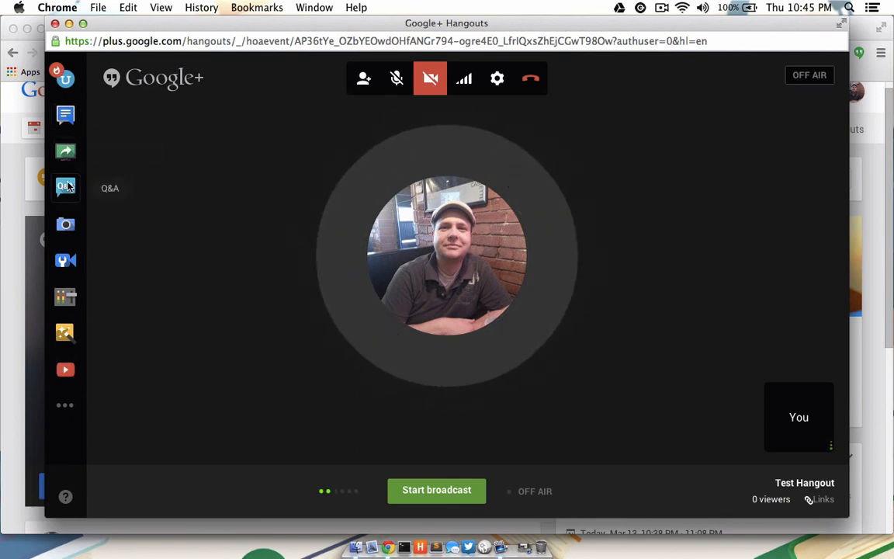
mouse_move(65, 260)
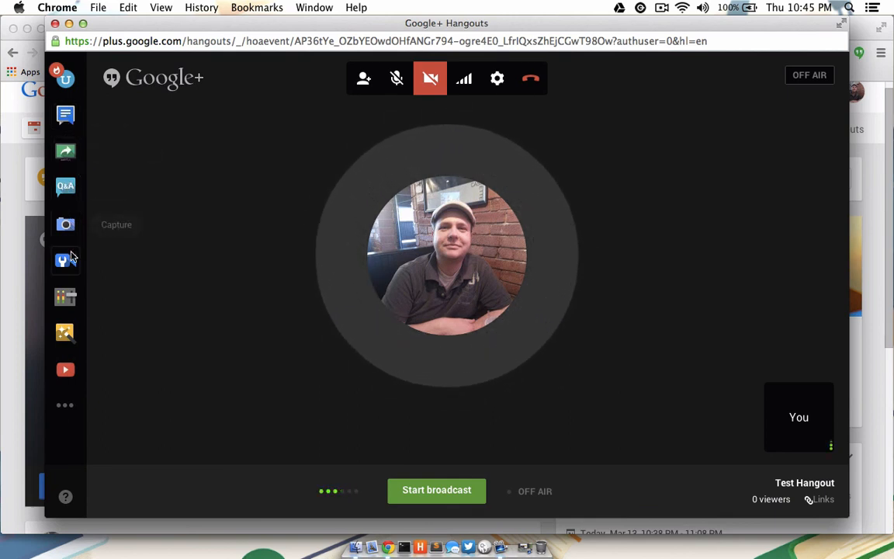
mouse_move(65, 260)
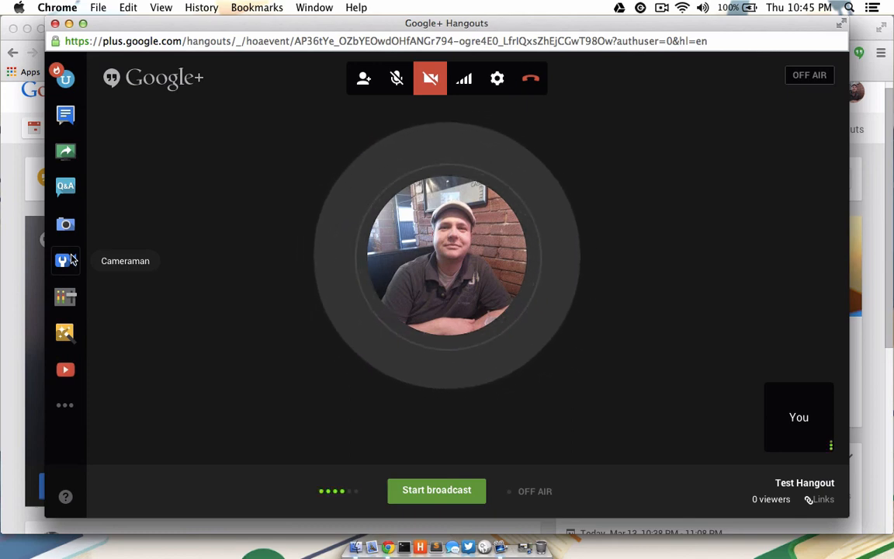